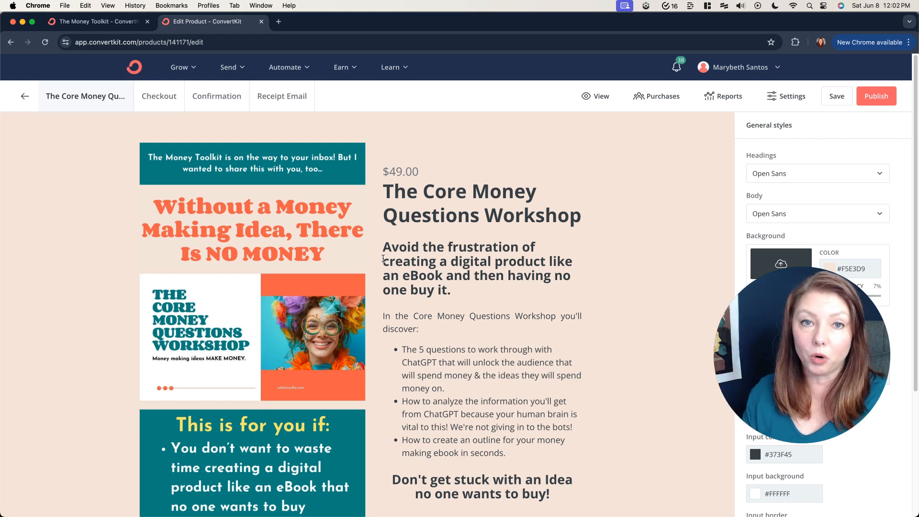
Open the live $49 Core Money Questions Workshop sales page and select its web address.
click(95, 21)
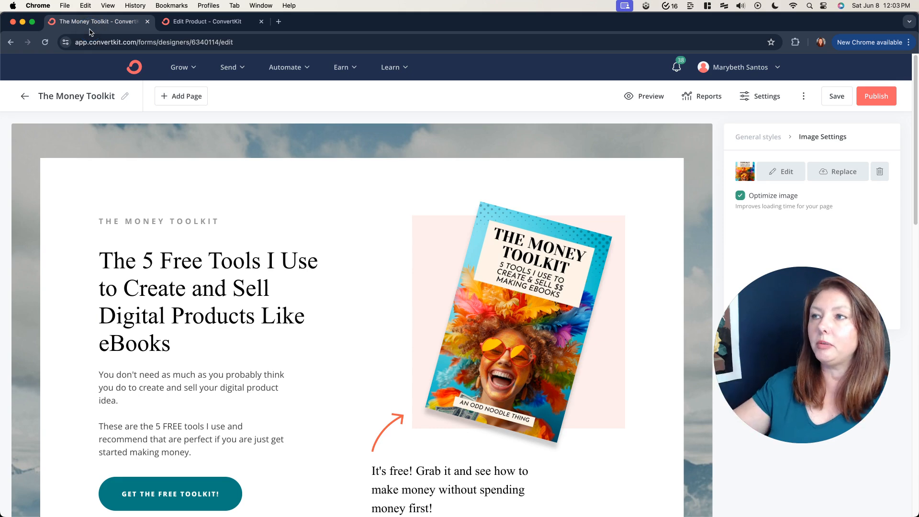
click(208, 21)
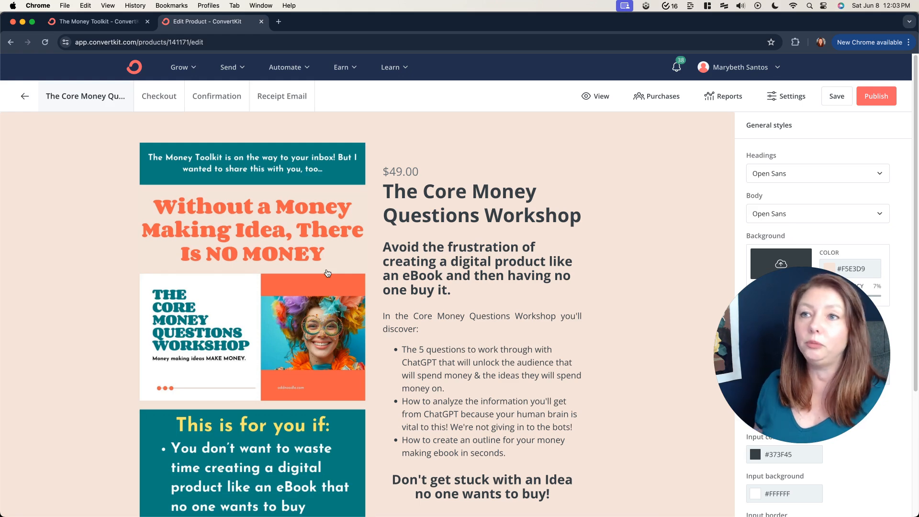
mouse_move(130, 78)
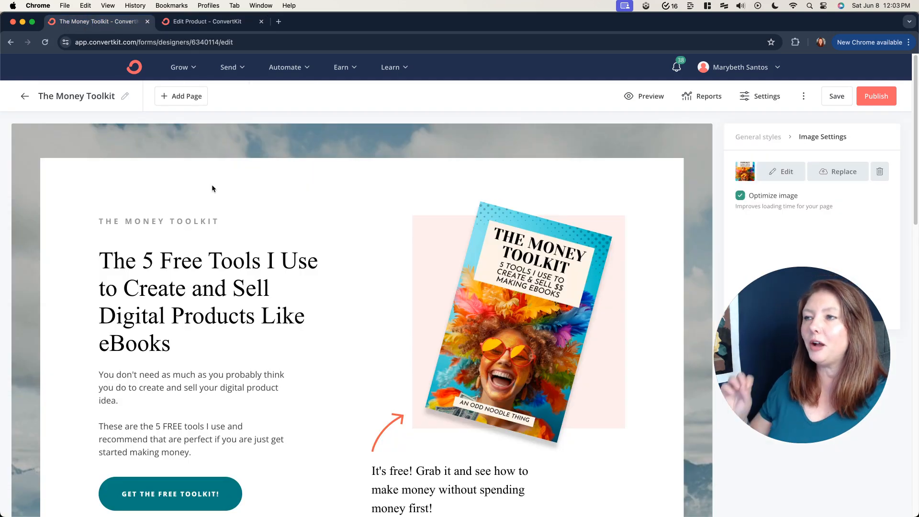
click(205, 22)
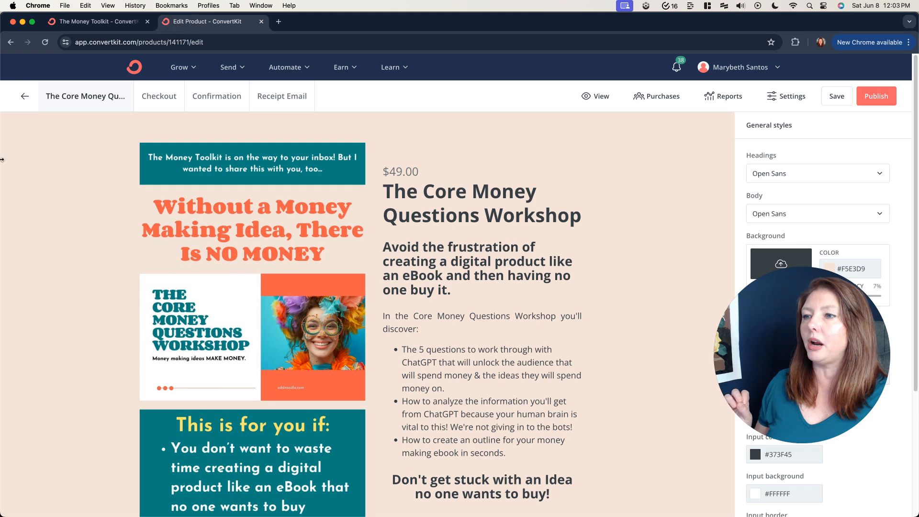
mouse_move(596, 99)
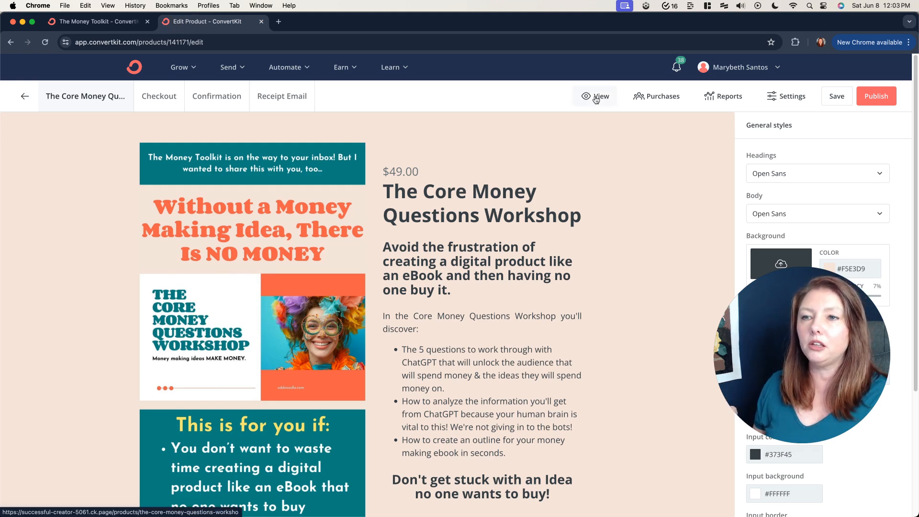
click(594, 96)
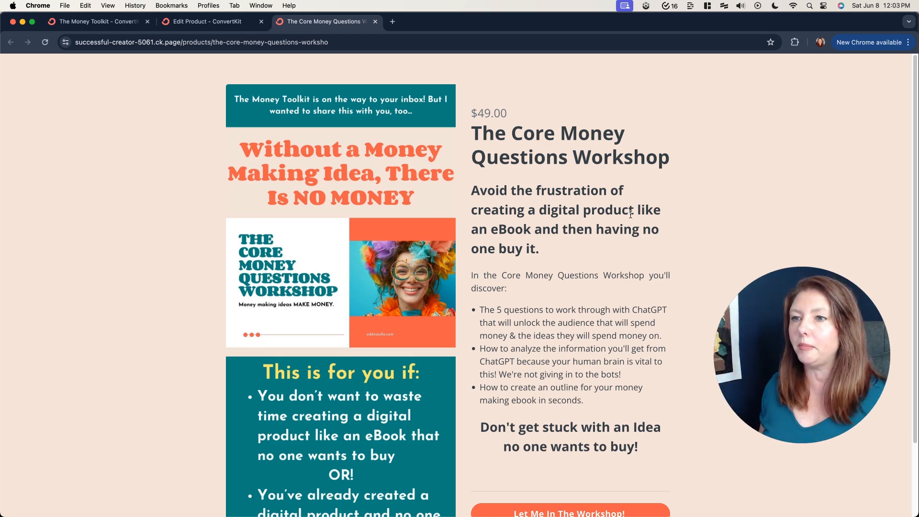
scroll(down, 3)
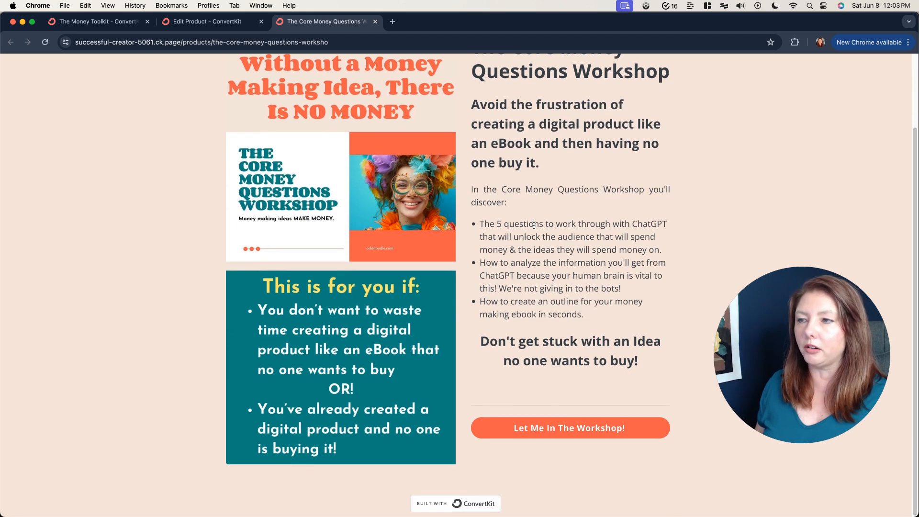
click(201, 42)
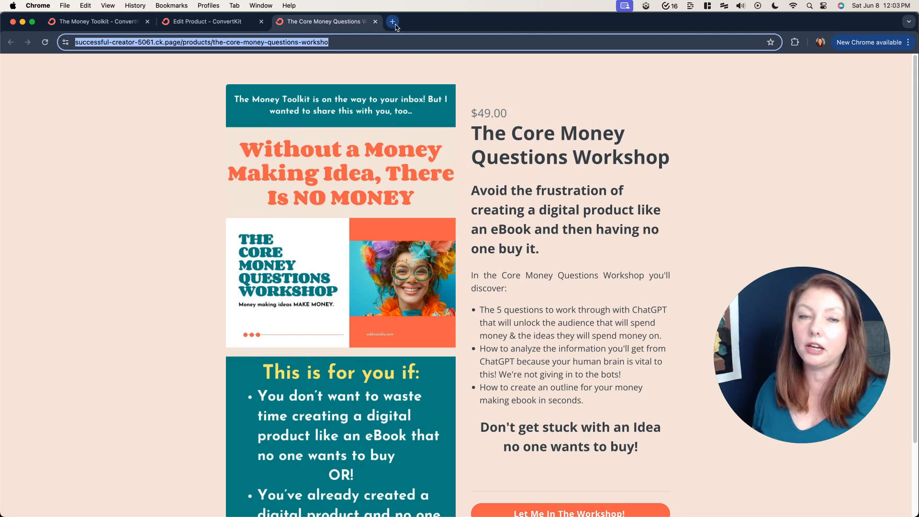
mouse_move(394, 22)
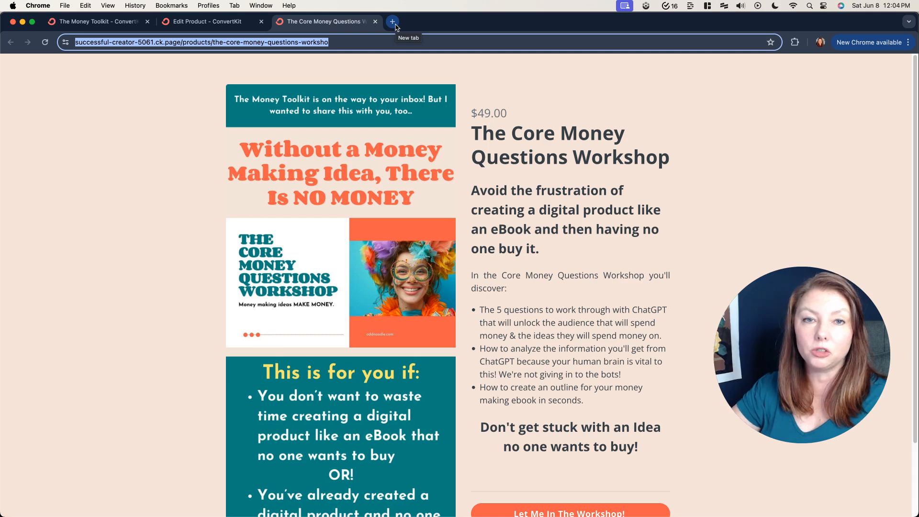
mouse_move(305, 36)
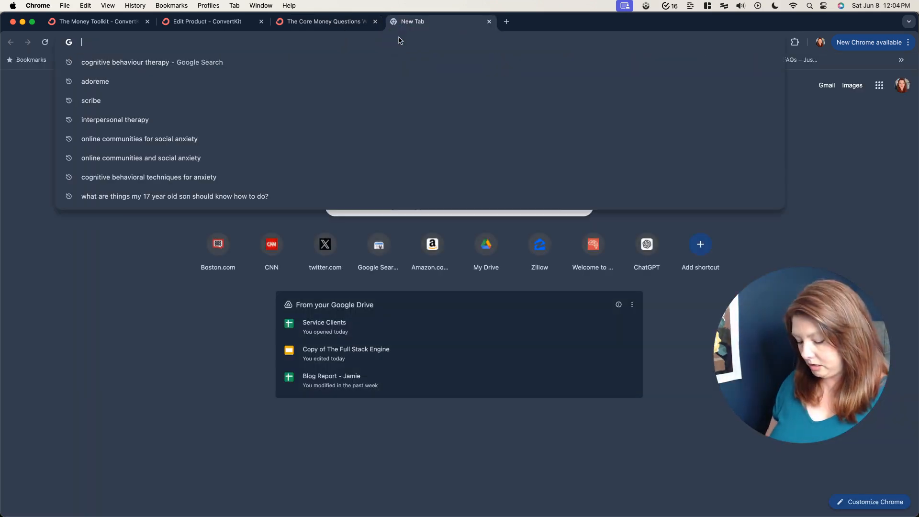
Copy the bit.ly/3vbBMvr short link from The Core Money Questions Workshop link details.
text(app.bitly.com/BmajfudphkH/links)
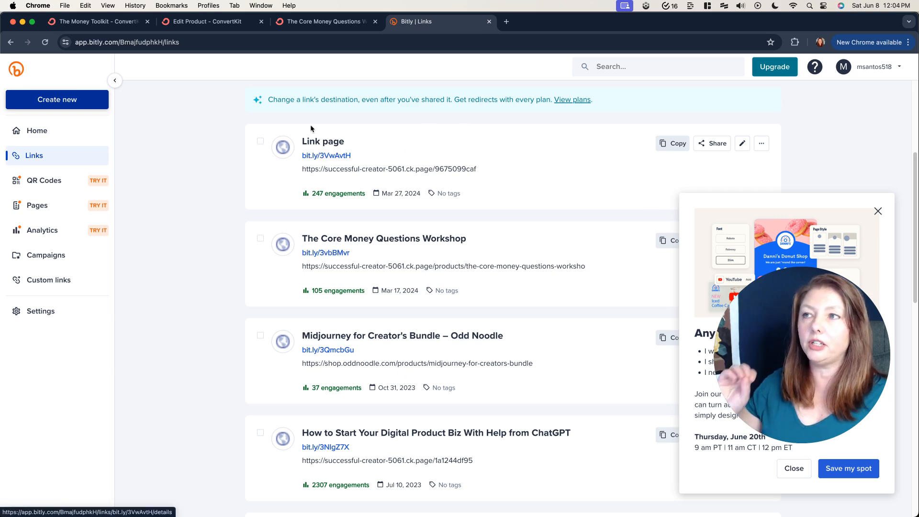
click(324, 22)
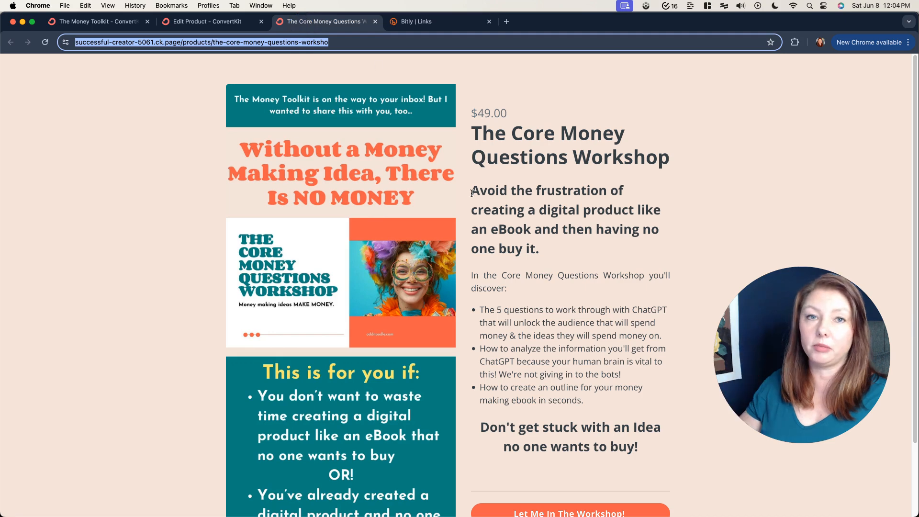
click(417, 21)
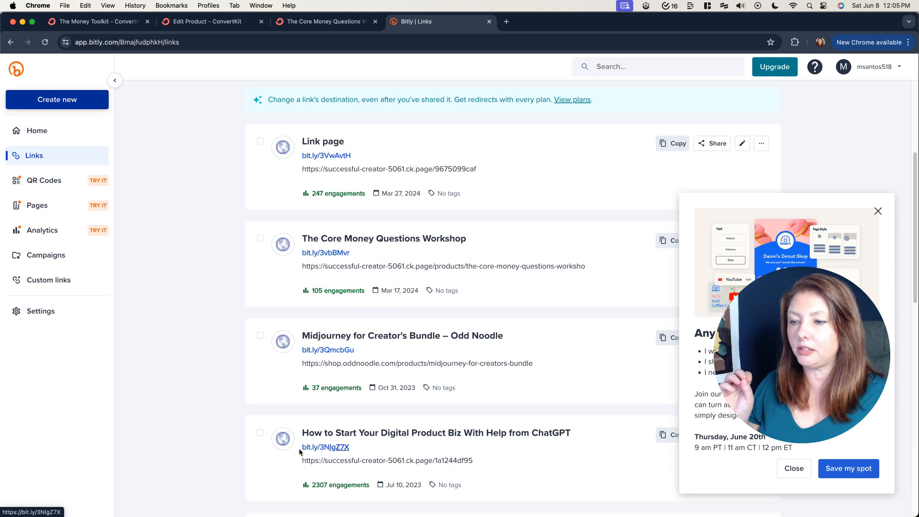
mouse_move(330, 255)
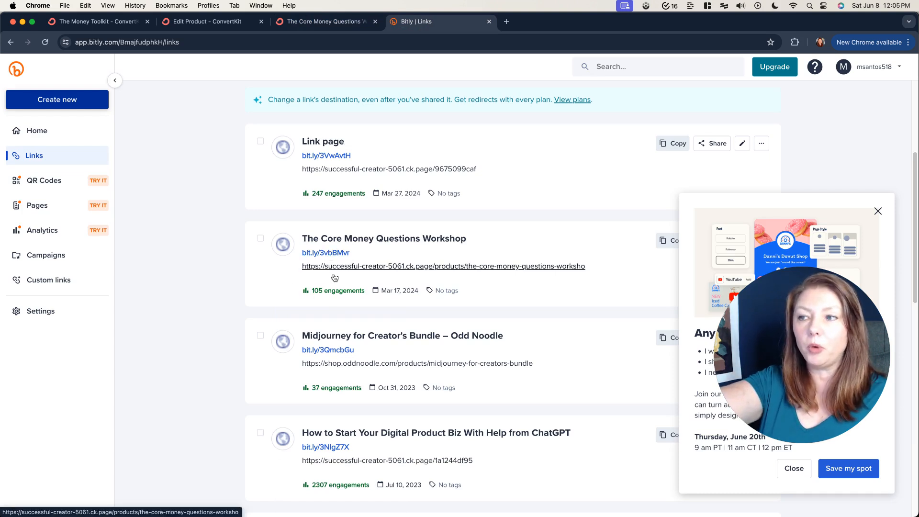
click(384, 238)
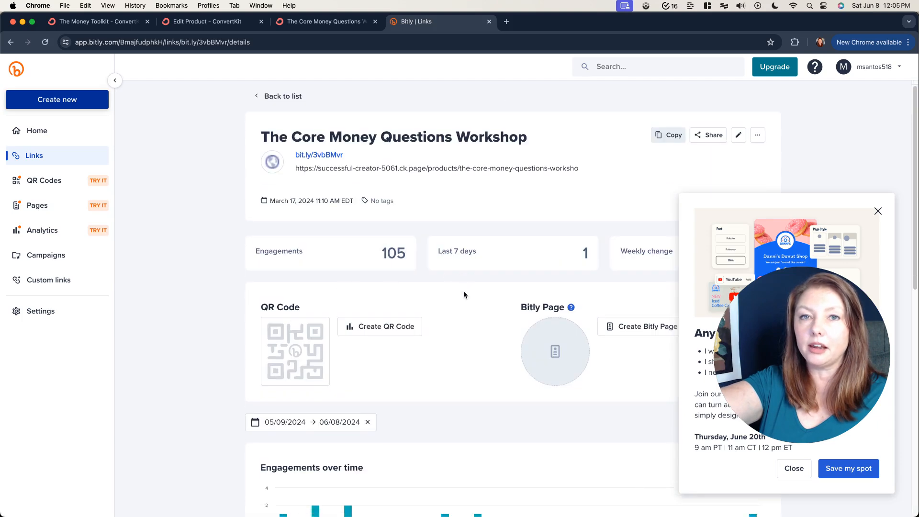
scroll(down, 3)
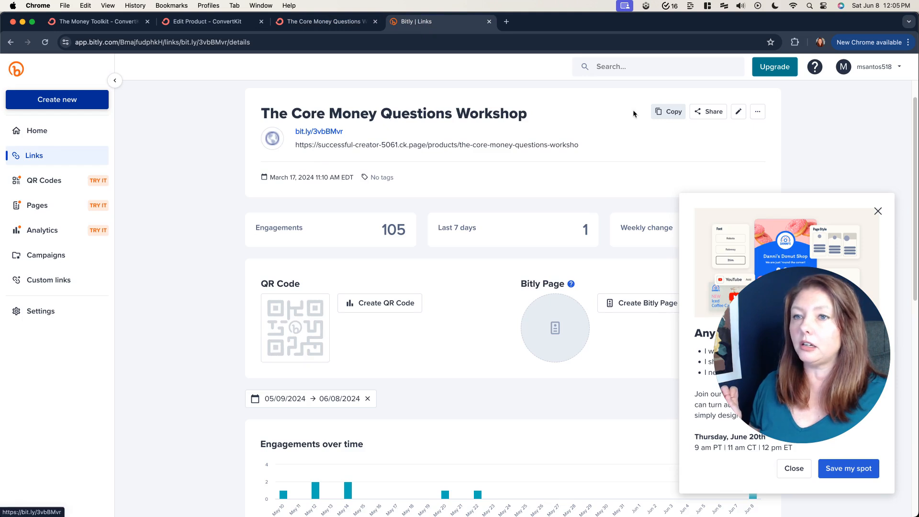
click(668, 111)
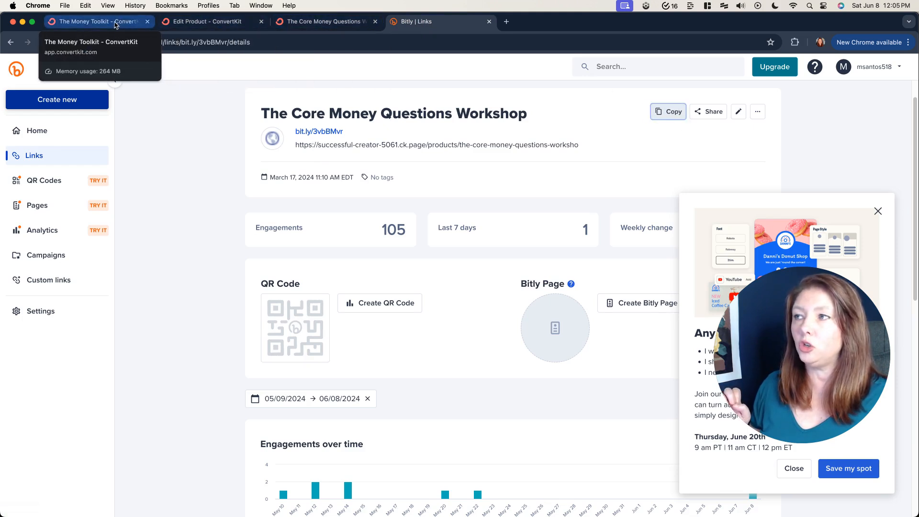
Scroll the Money Toolkit landing page editor to review its name-and-email signup form.
click(86, 22)
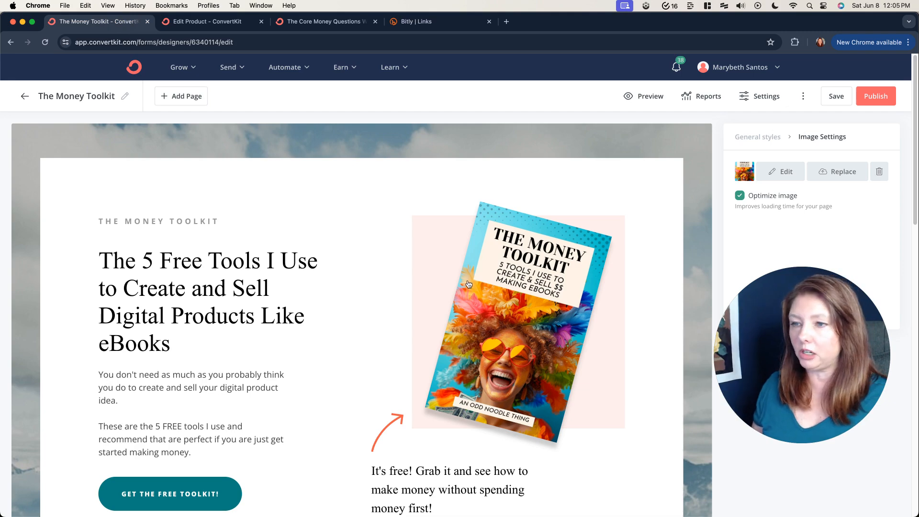
scroll(down, 3)
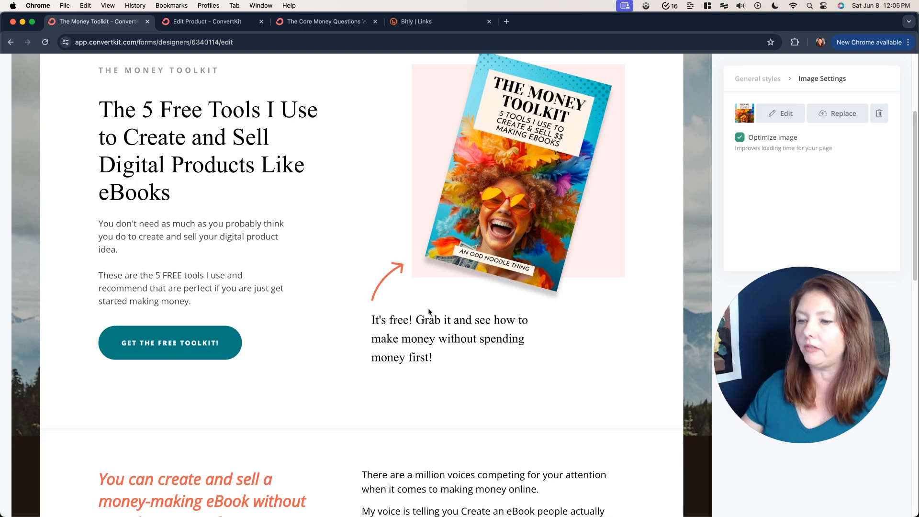
scroll(down, 3)
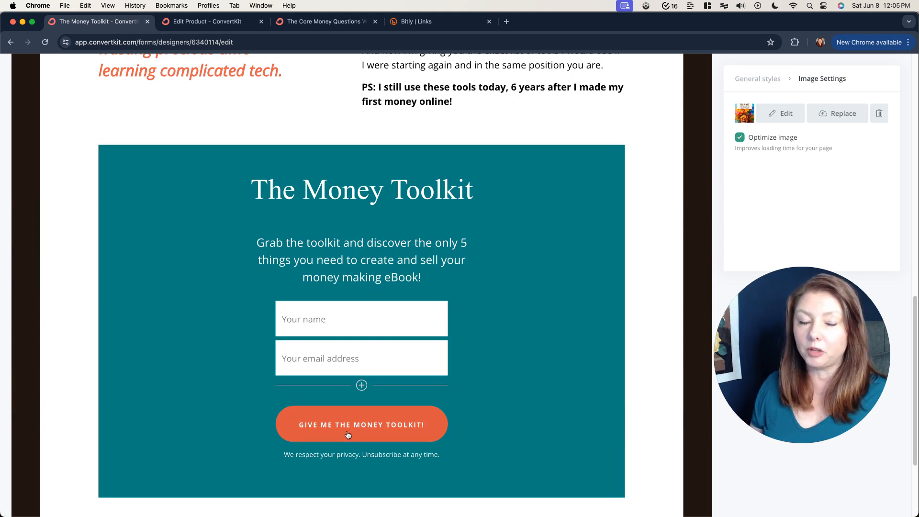
mouse_move(655, 291)
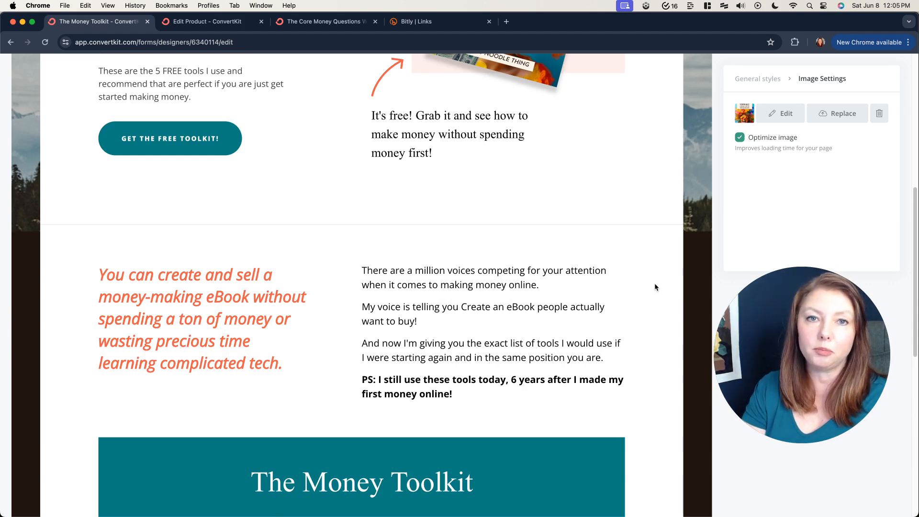
mouse_move(490, 106)
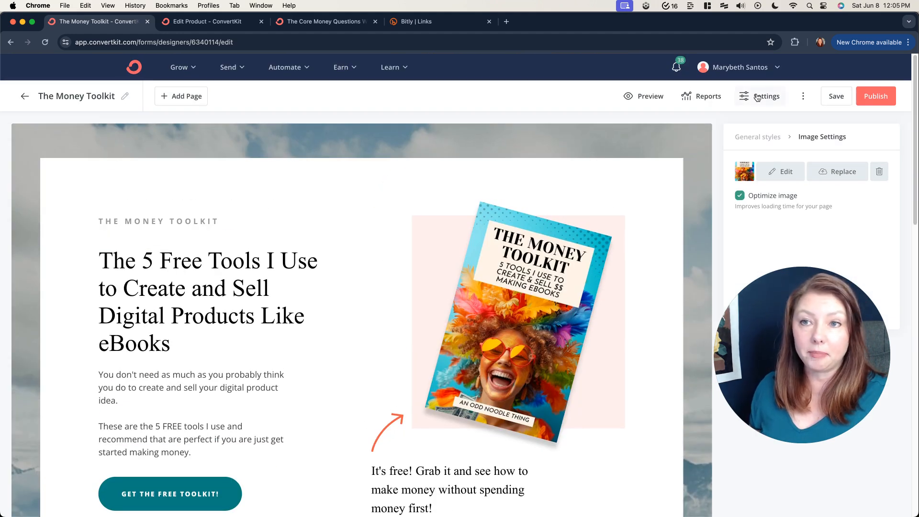
Open the Money Toolkit landing page's Settings panel.
click(760, 96)
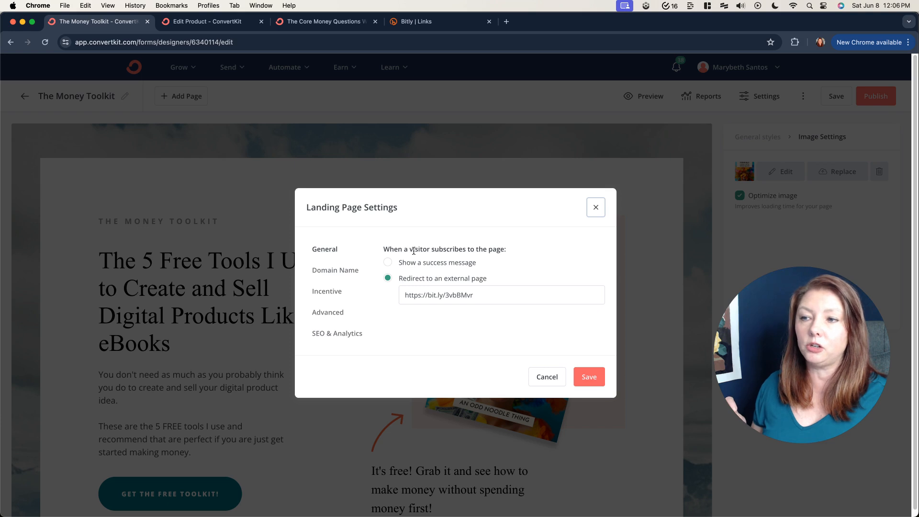
mouse_move(416, 277)
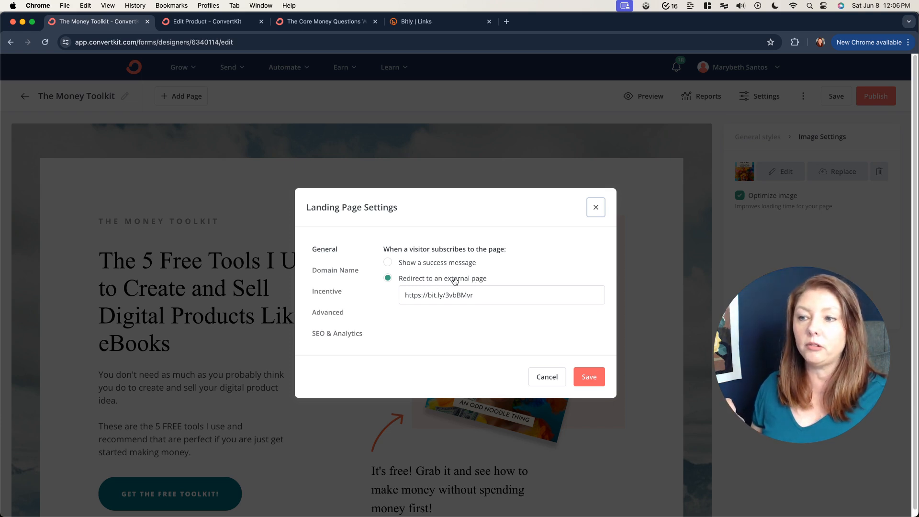
mouse_move(379, 293)
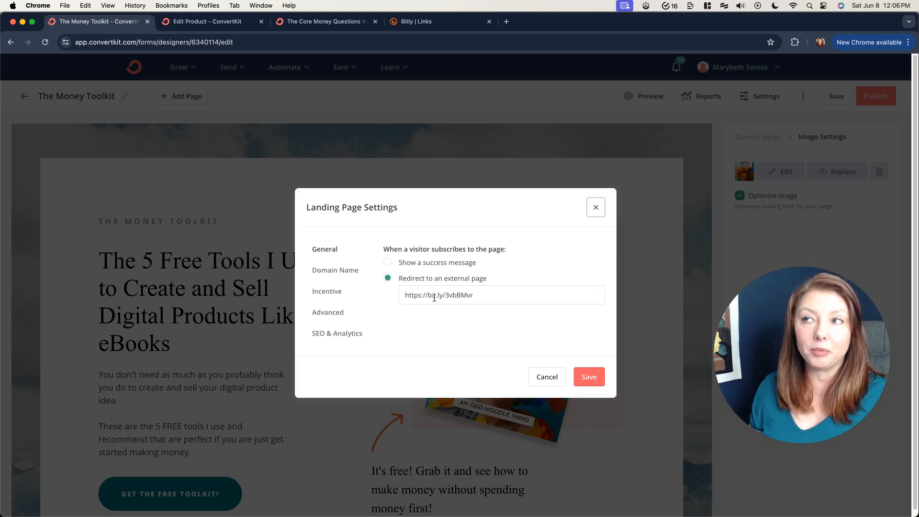
mouse_move(377, 285)
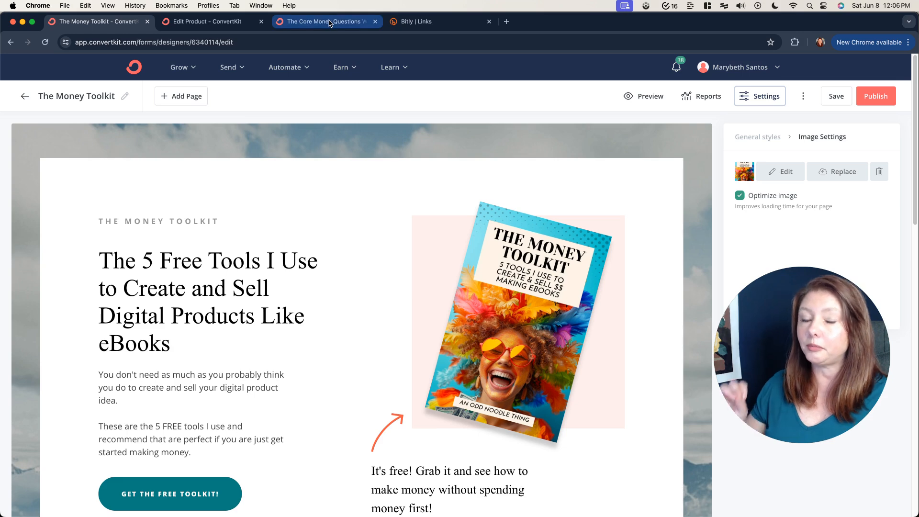
mouse_move(332, 22)
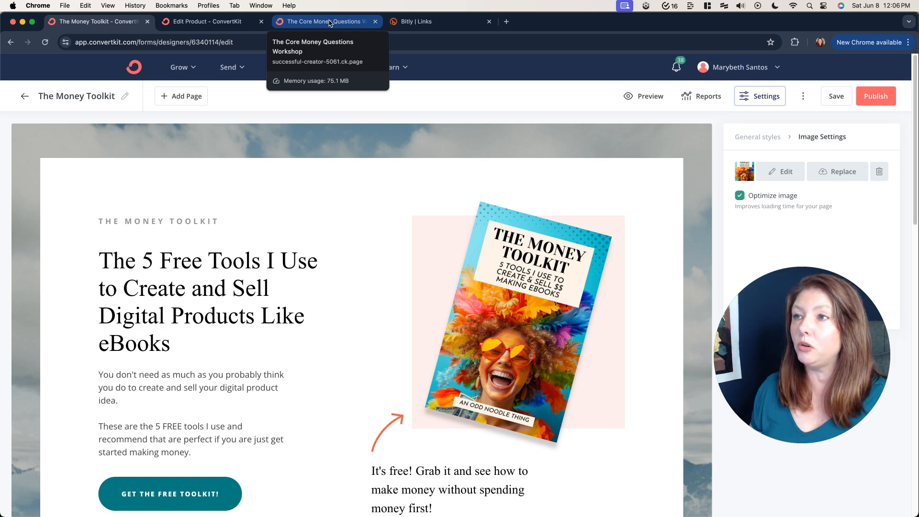
Return to The Core Money Questions Workshop sales page tab.
click(327, 21)
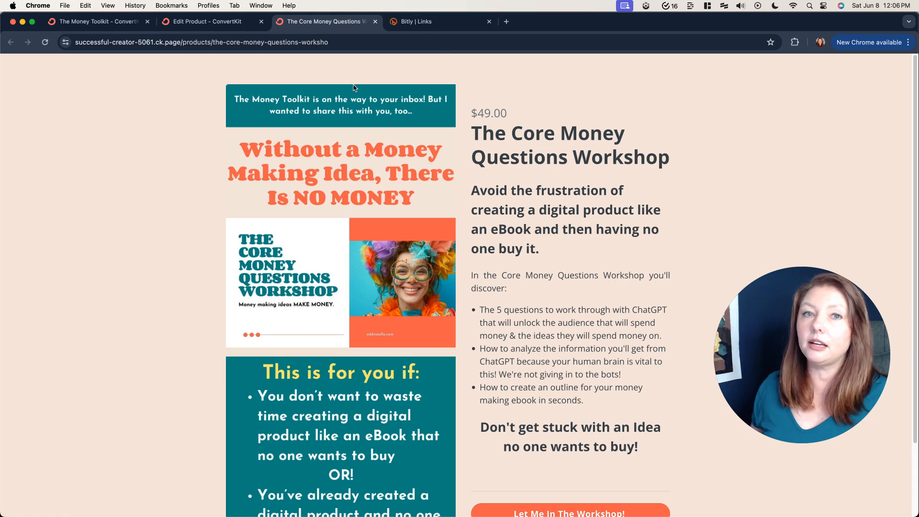
mouse_move(197, 87)
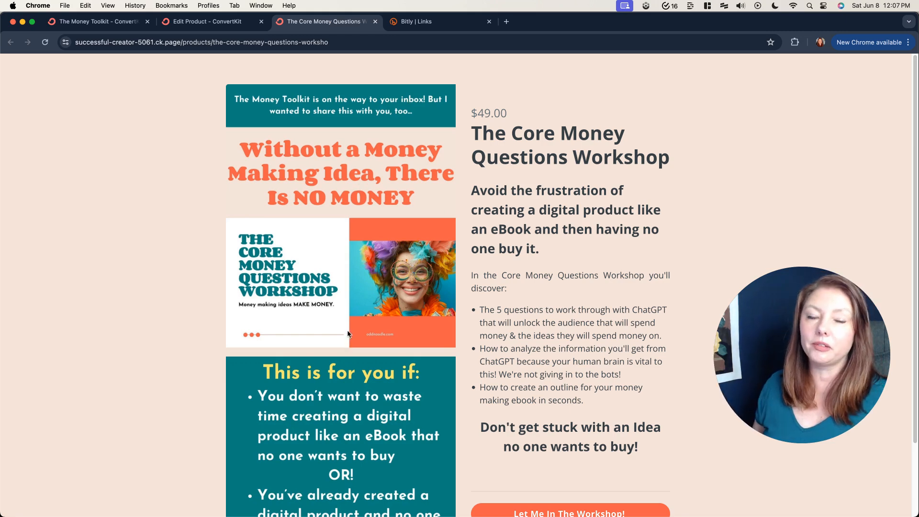
mouse_move(312, 69)
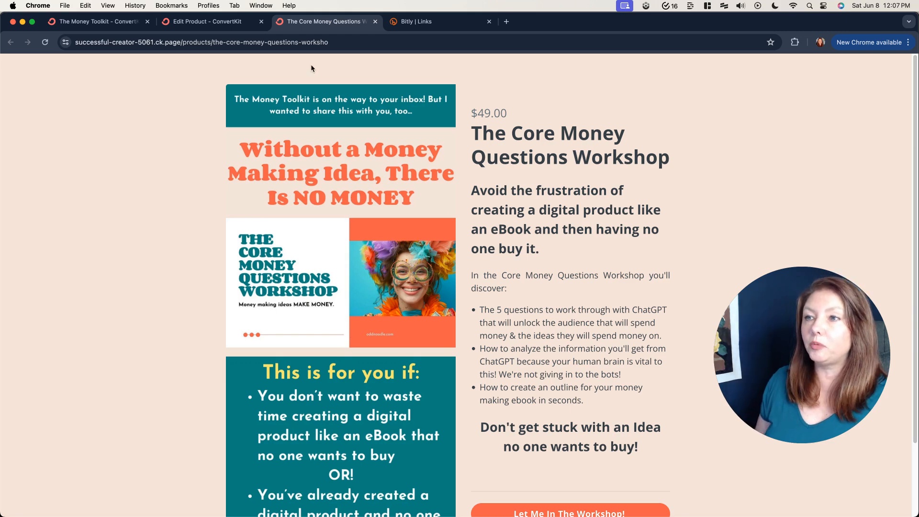